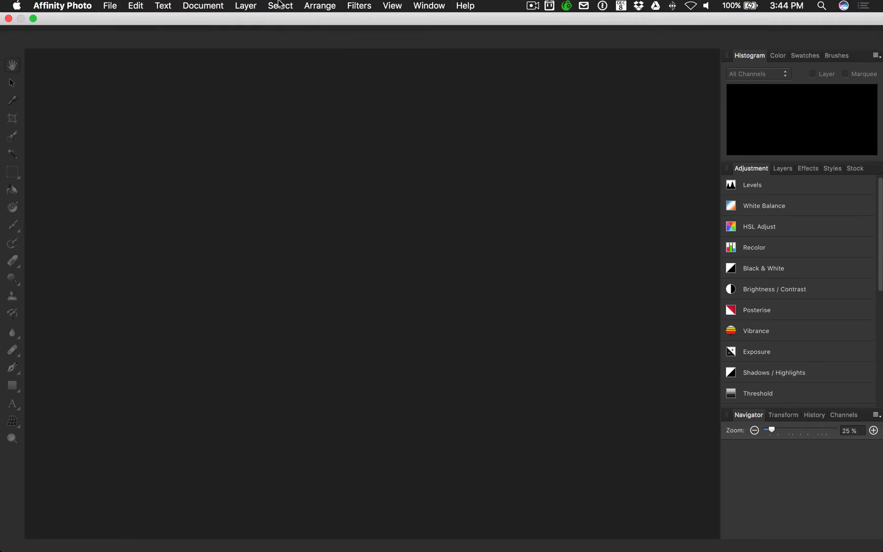
Browse the Filters menu for the Plugins entry
left_click(358, 6)
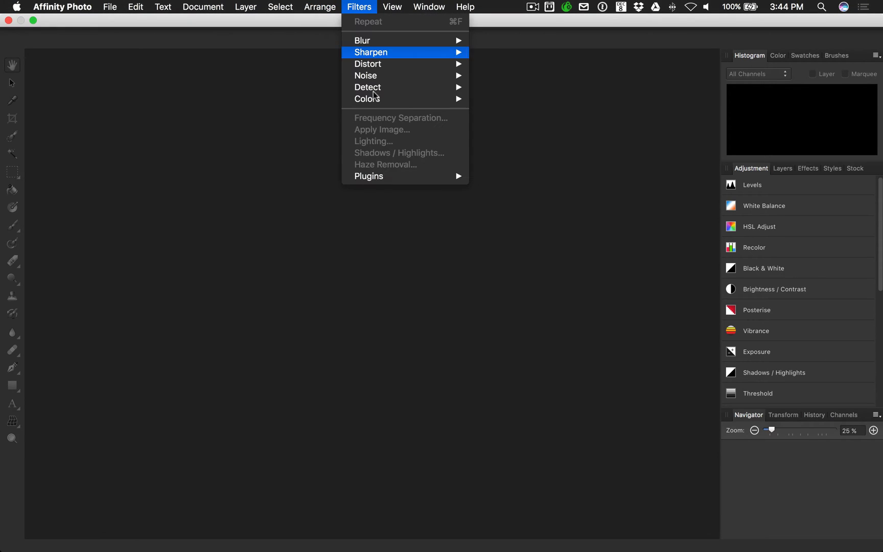
mouse_move(387, 181)
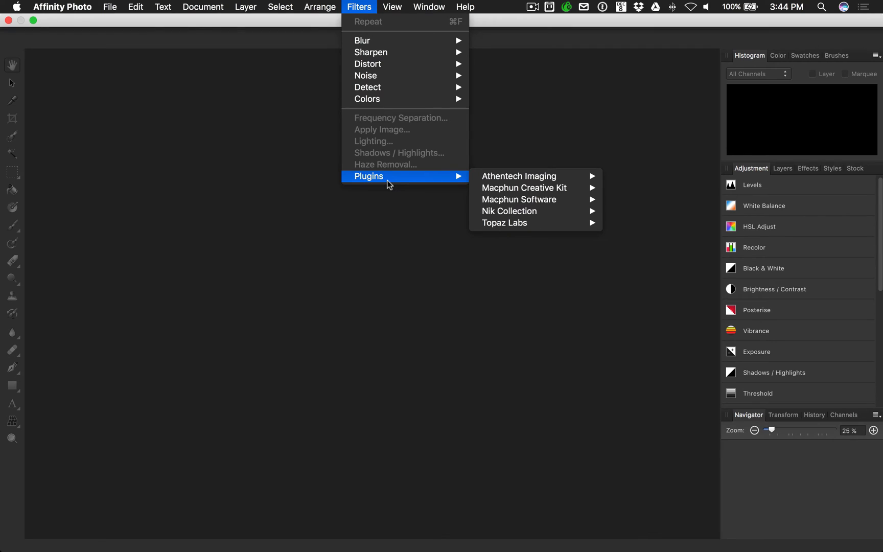
mouse_move(408, 178)
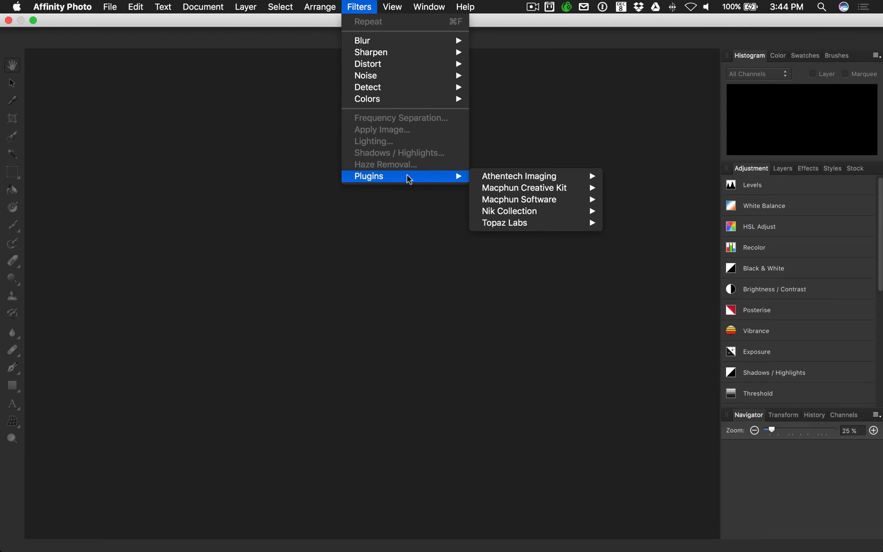
mouse_move(441, 177)
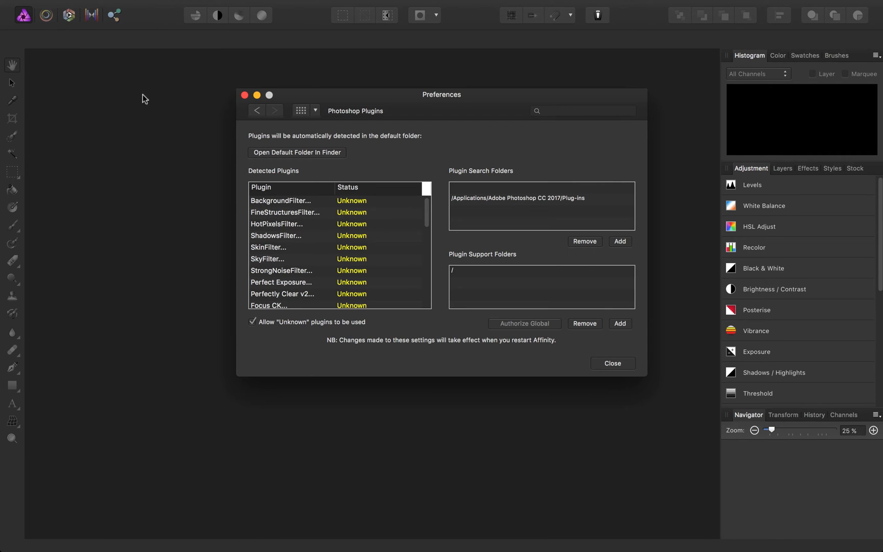
mouse_move(445, 182)
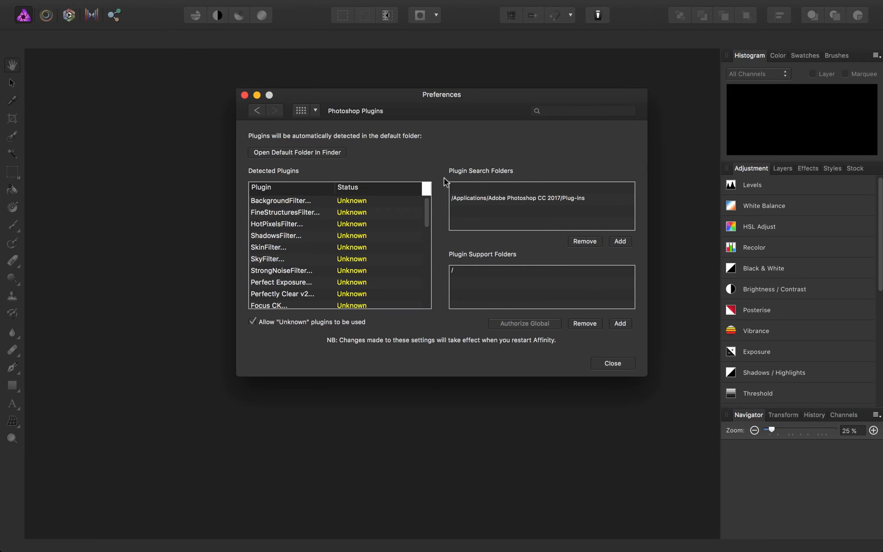
mouse_move(523, 228)
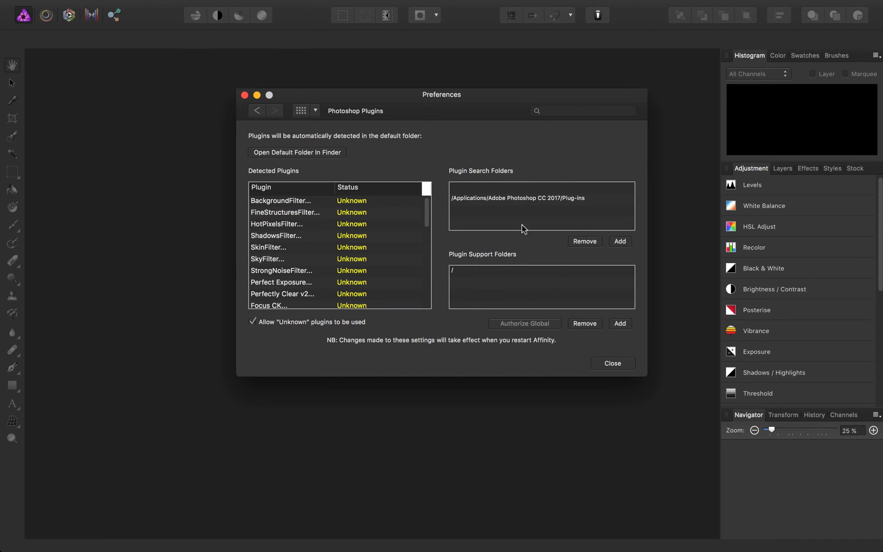
left_click(619, 241)
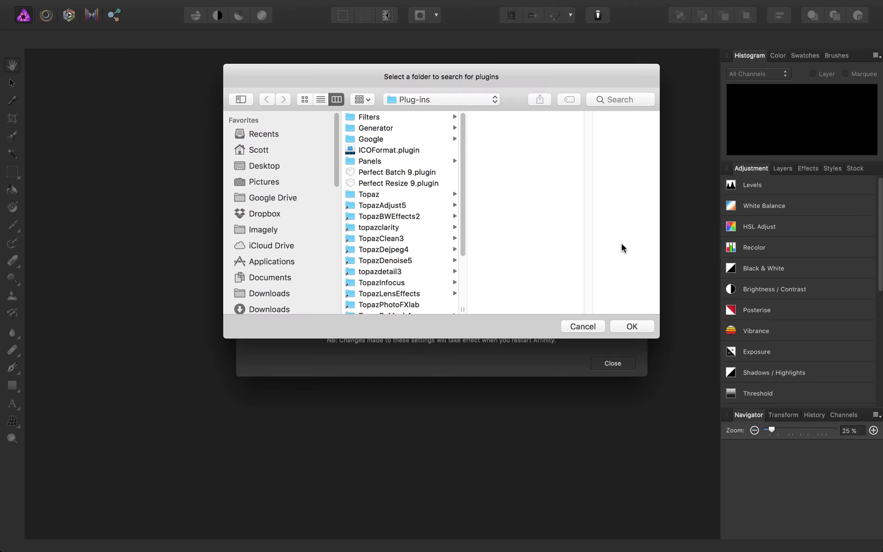
left_click(441, 99)
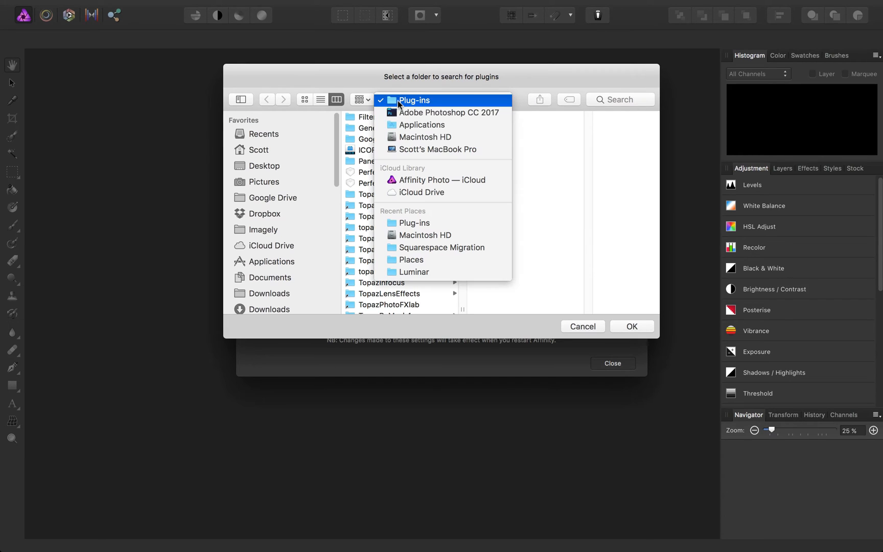
left_click(422, 124)
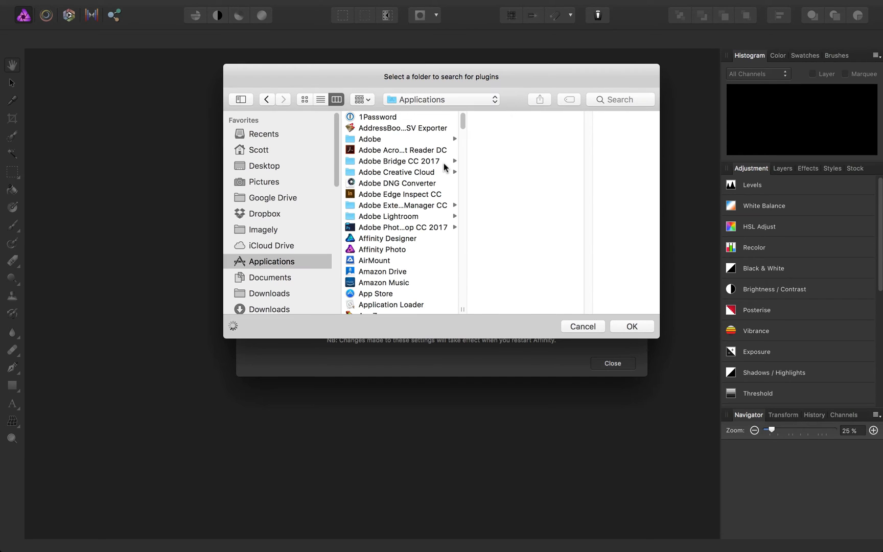
left_click(387, 238)
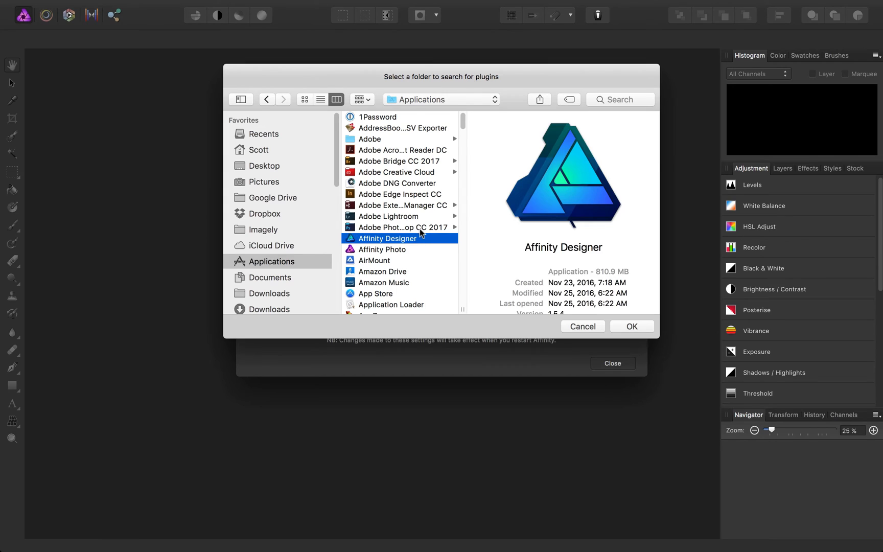
left_click(402, 227)
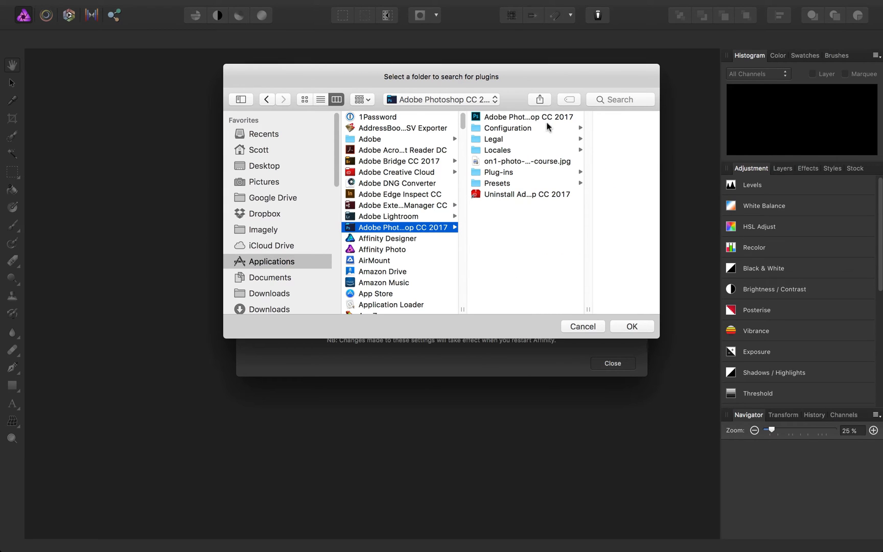
left_click(500, 172)
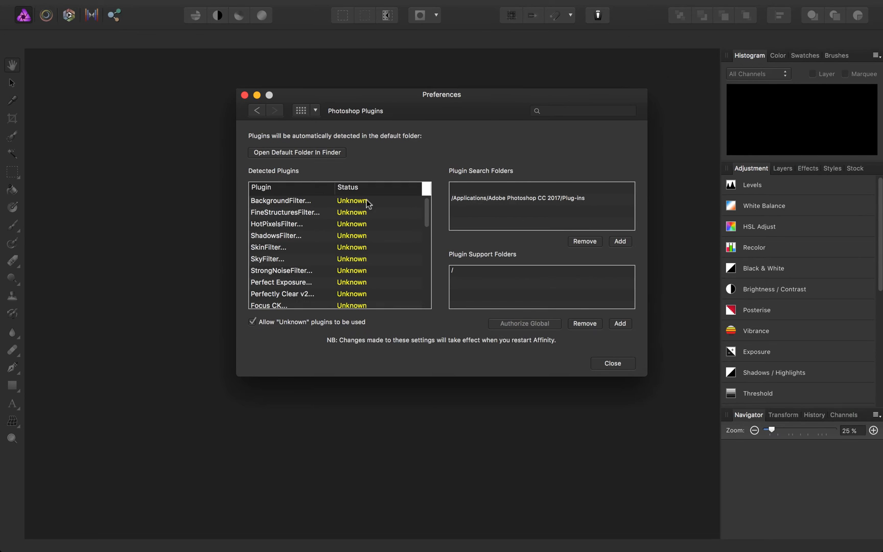
scroll("down", 3)
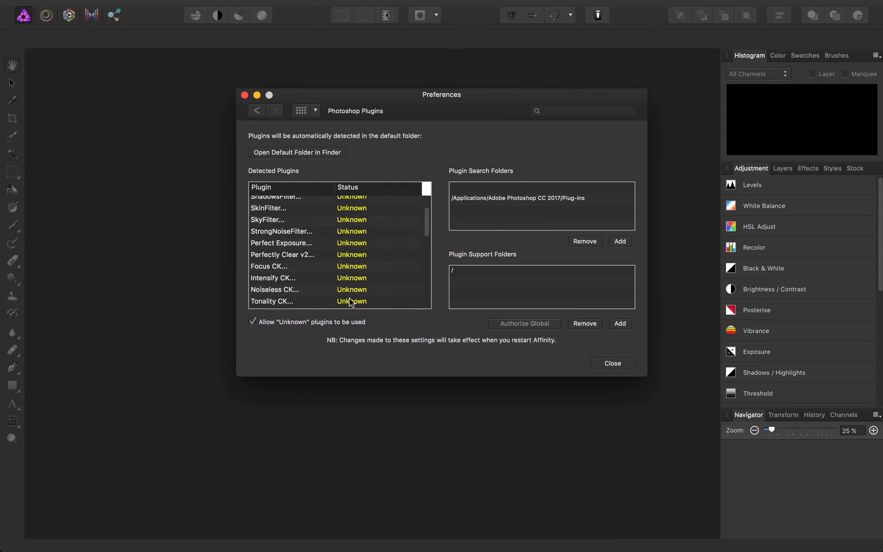
scroll("down", 3)
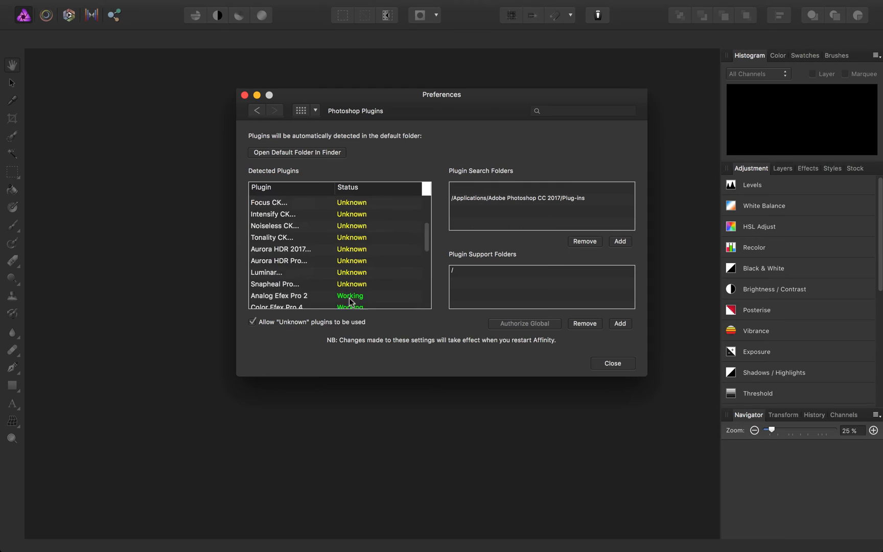
scroll("down", 3)
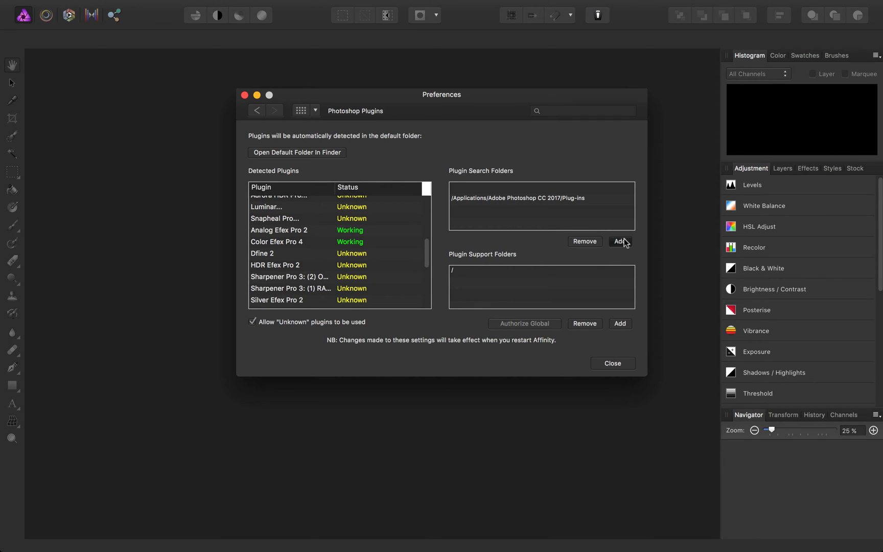
Add ON1 Photo RAW 2017's Plug-in Files folder as a second plugin search folder
left_click(619, 241)
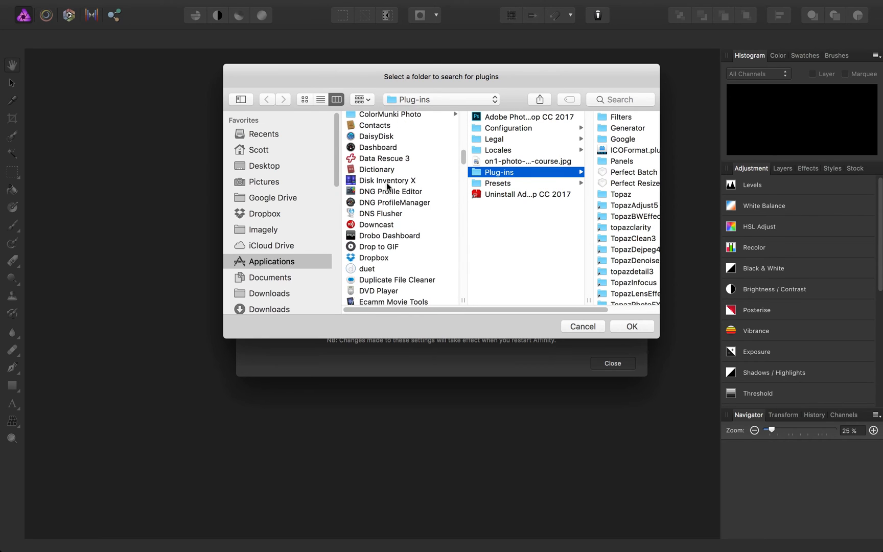
scroll("down", 3)
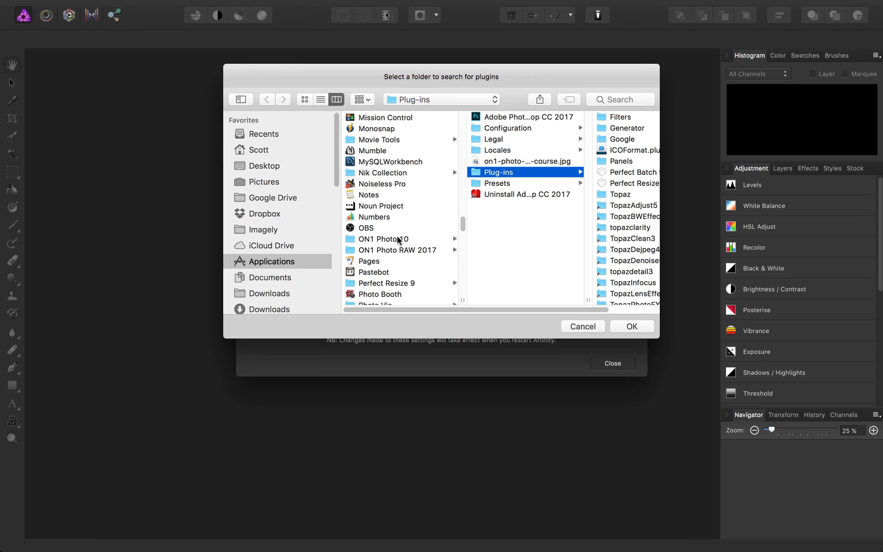
left_click(397, 250)
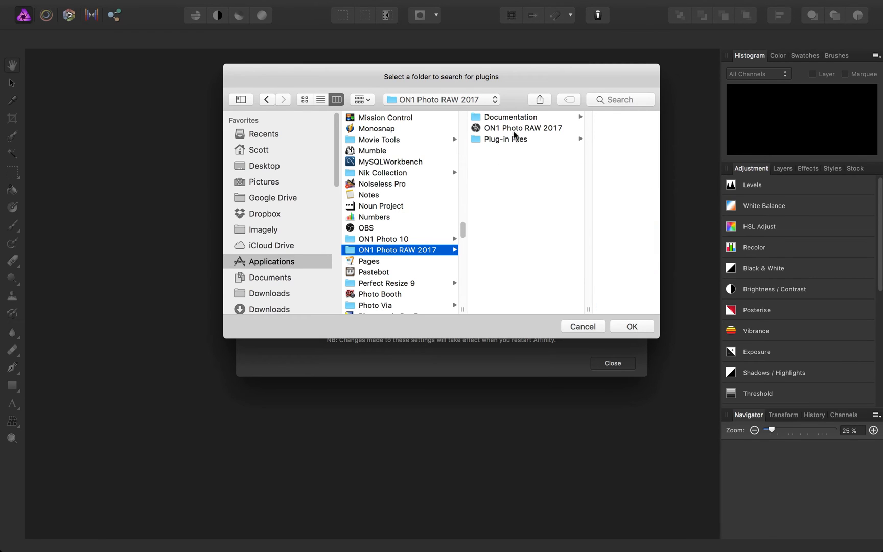
left_click(505, 139)
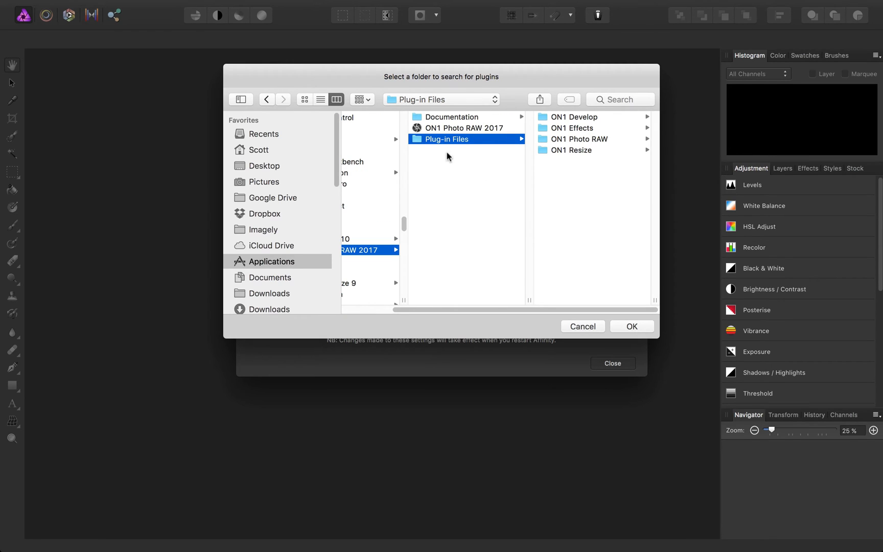
left_click(465, 128)
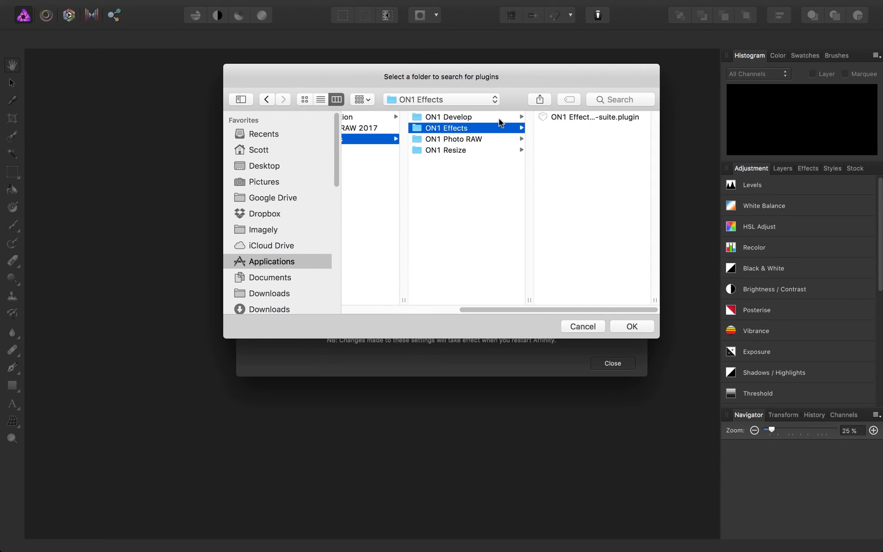
left_click(448, 116)
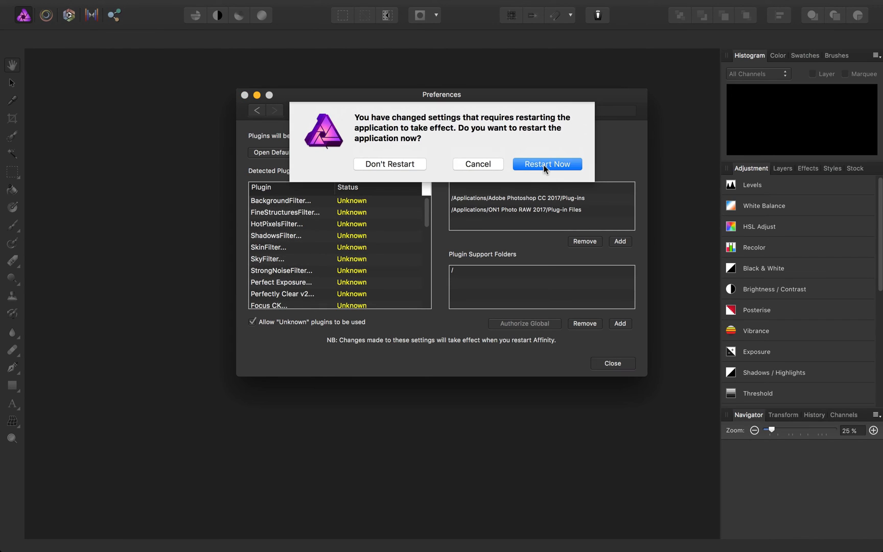
Restart so the new folder takes effect and close the preferences
left_click(390, 164)
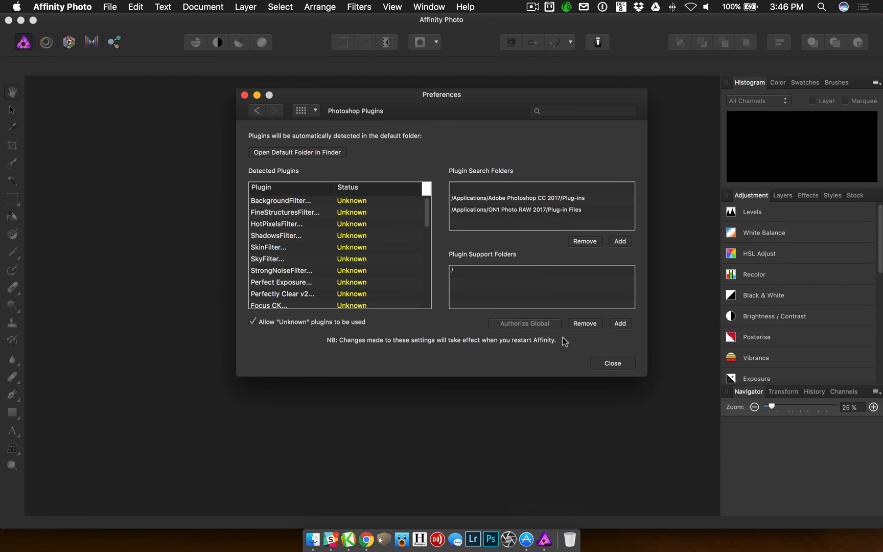
left_click(613, 363)
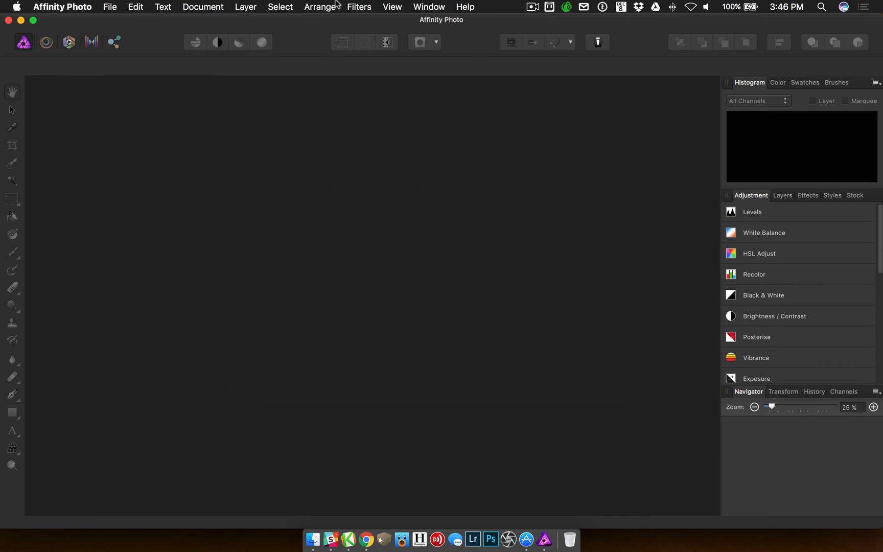
Browse Filters > Plugins showing Athentech Imaging, Macphun, Nik Collection and Topaz Labs groups
left_click(357, 7)
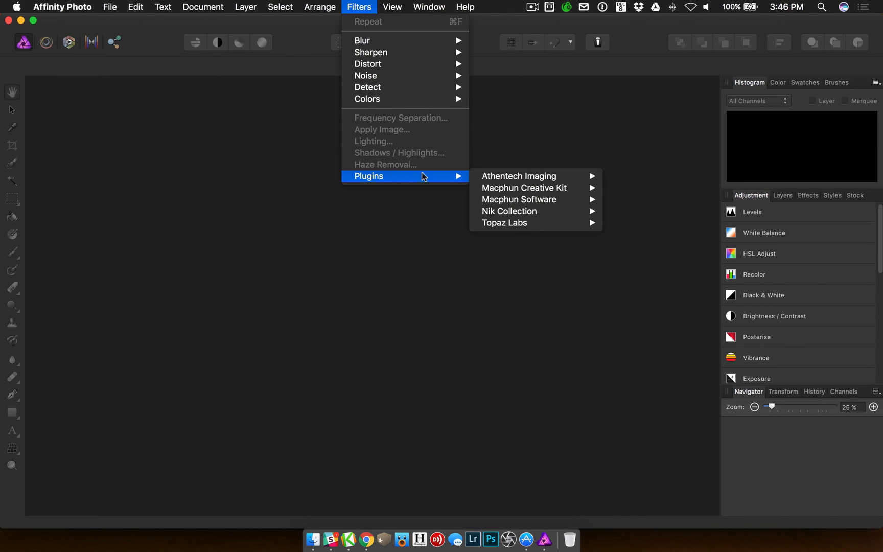
mouse_move(508, 223)
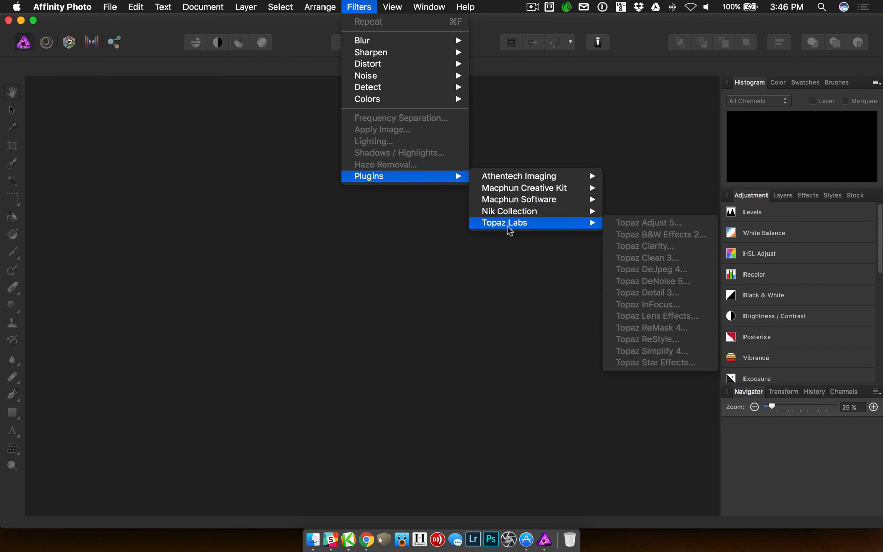
mouse_move(519, 196)
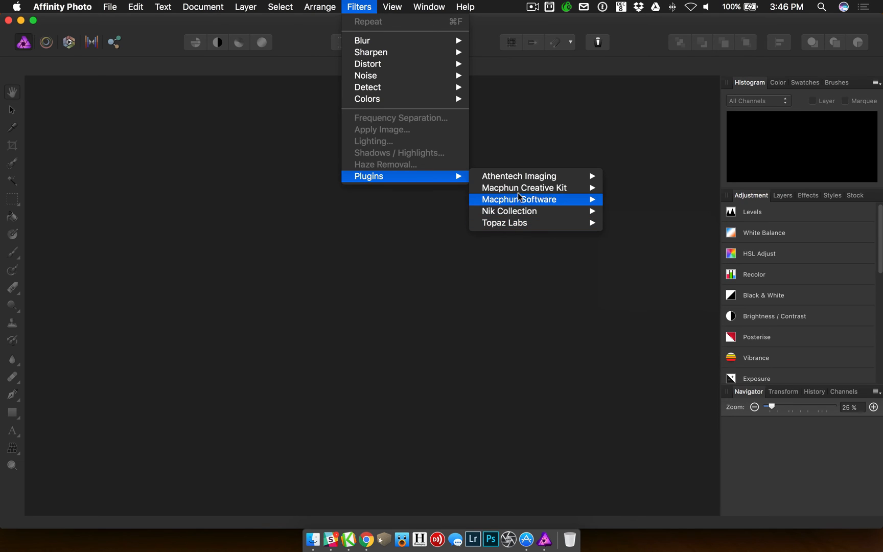
mouse_move(525, 176)
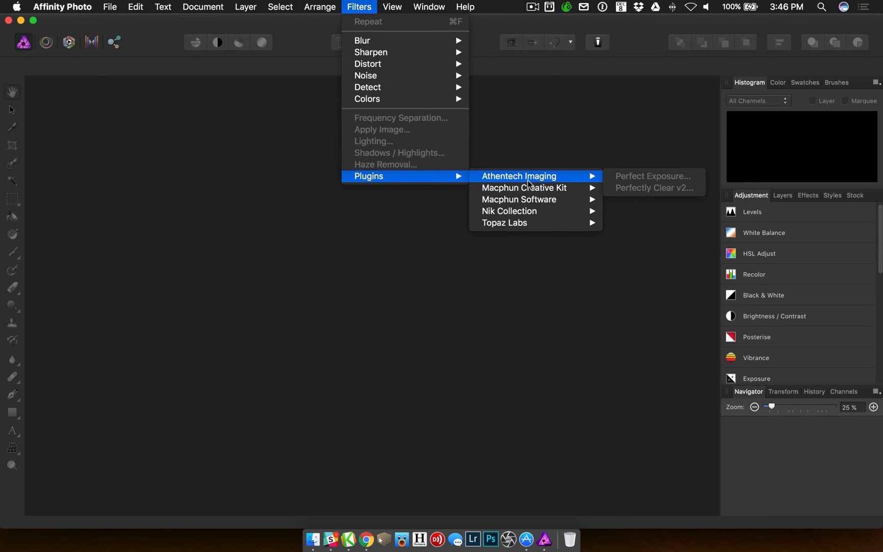
mouse_move(531, 182)
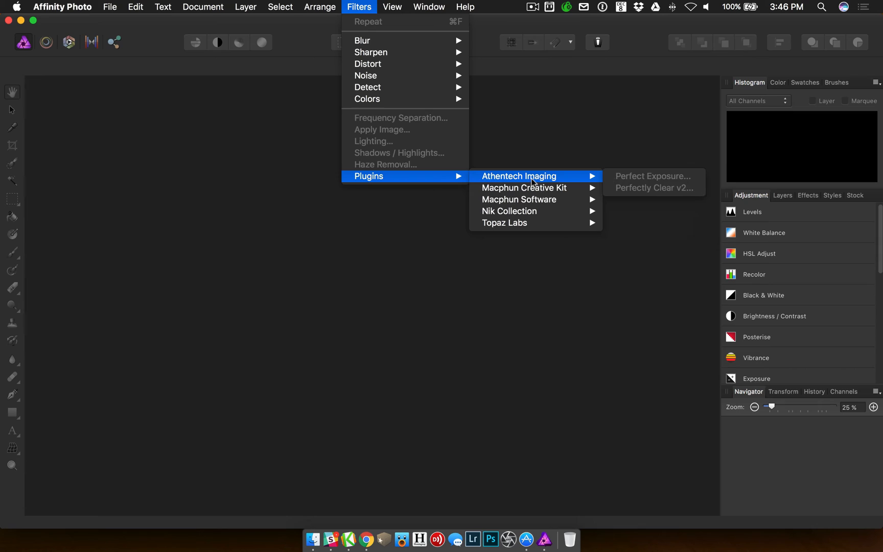
mouse_move(535, 182)
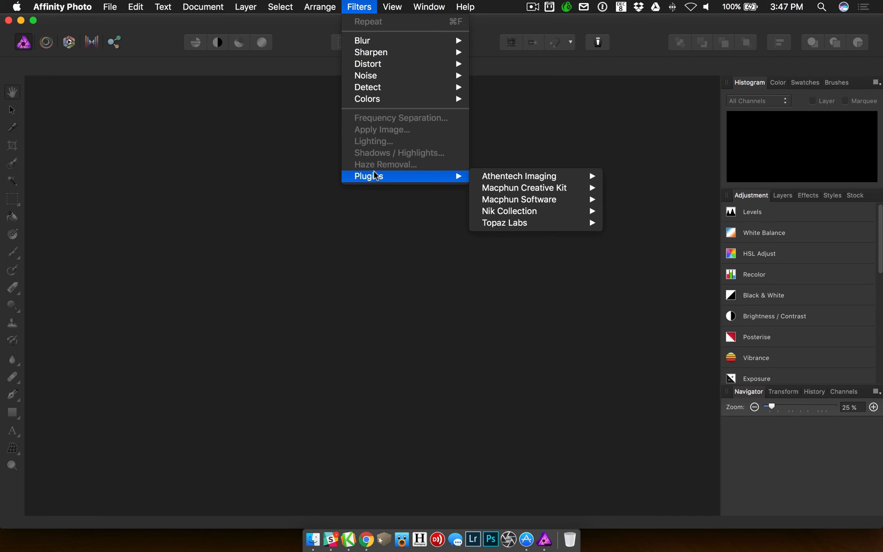
mouse_move(360, 169)
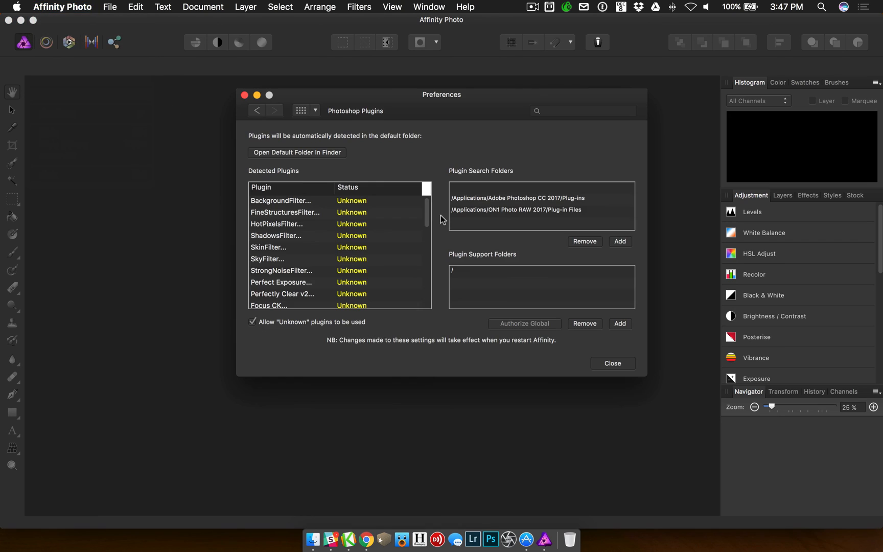
Add ON1 Photo 10's Plug-in Files as a third search folder and close the preferences
left_click(619, 241)
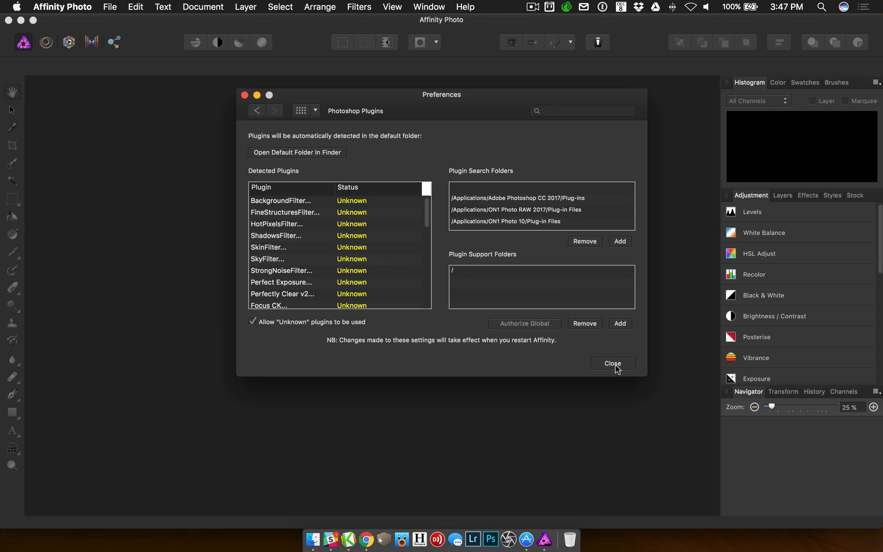
left_click(613, 364)
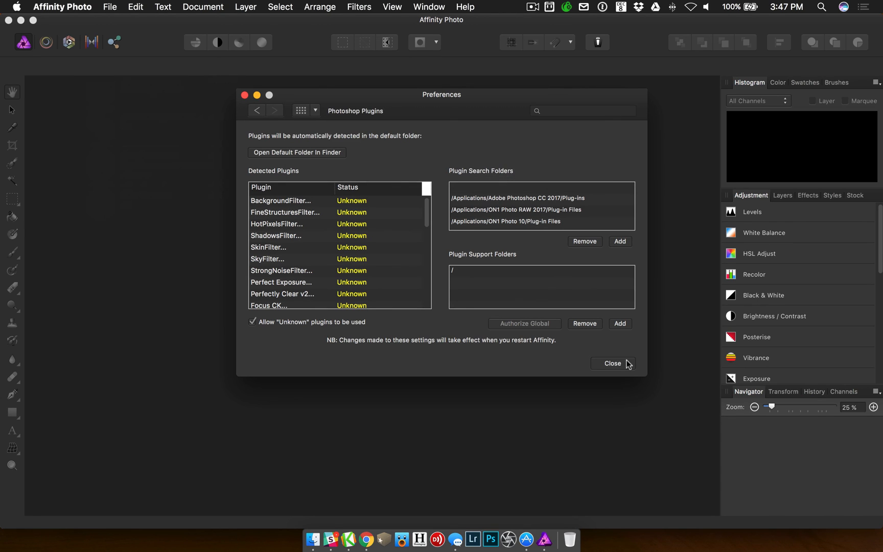
left_click(393, 7)
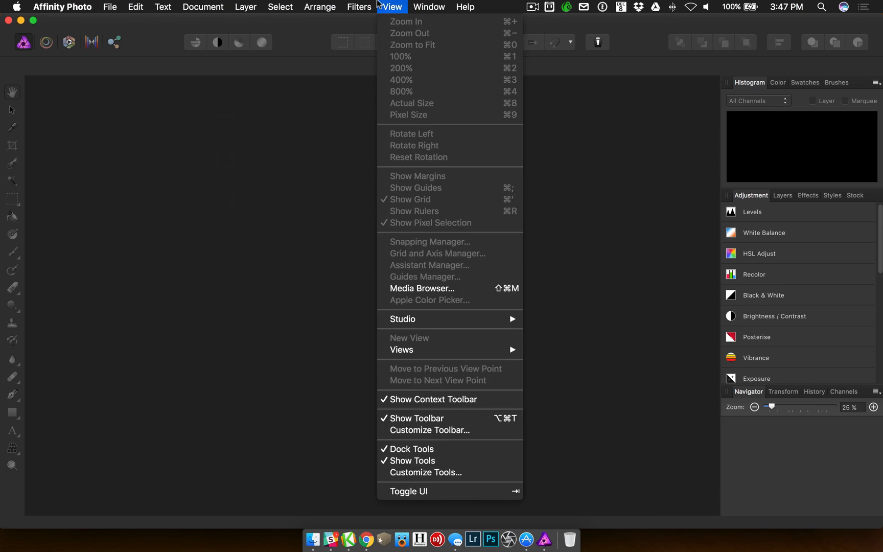
left_click(357, 7)
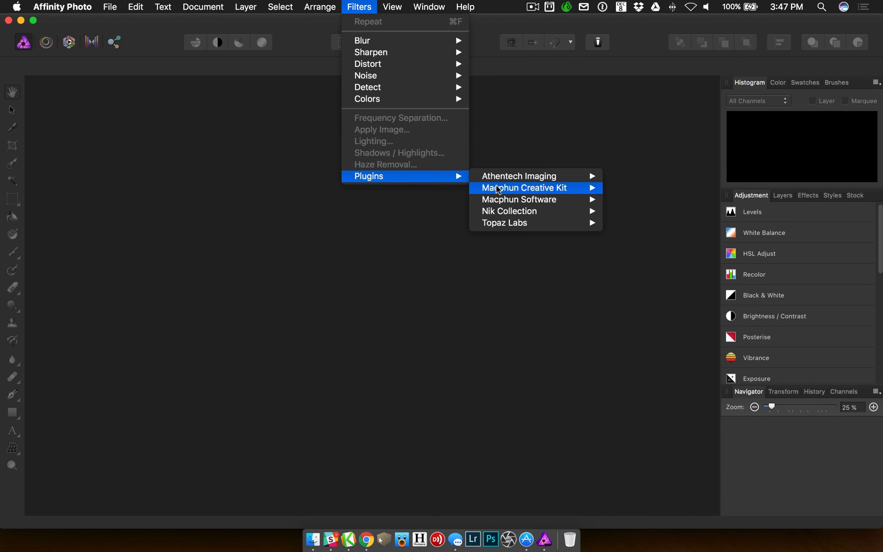
mouse_move(539, 191)
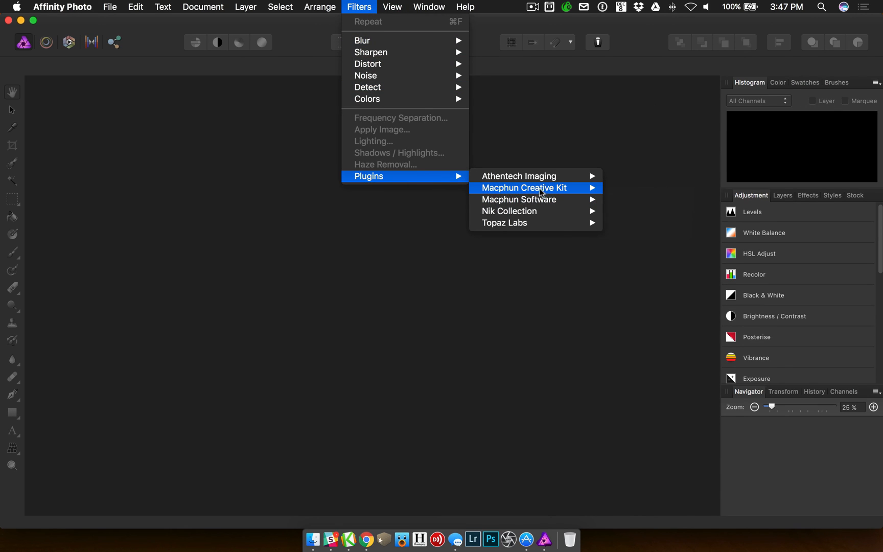
mouse_move(524, 211)
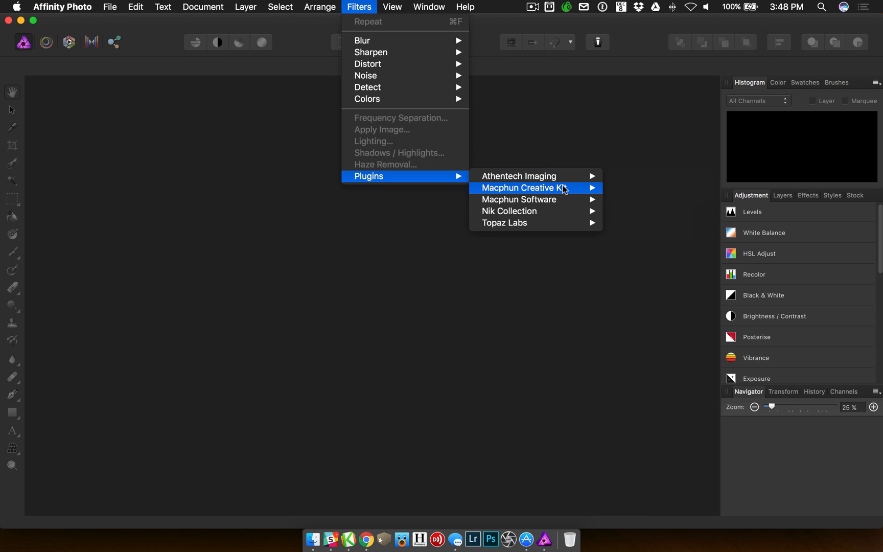
mouse_move(549, 201)
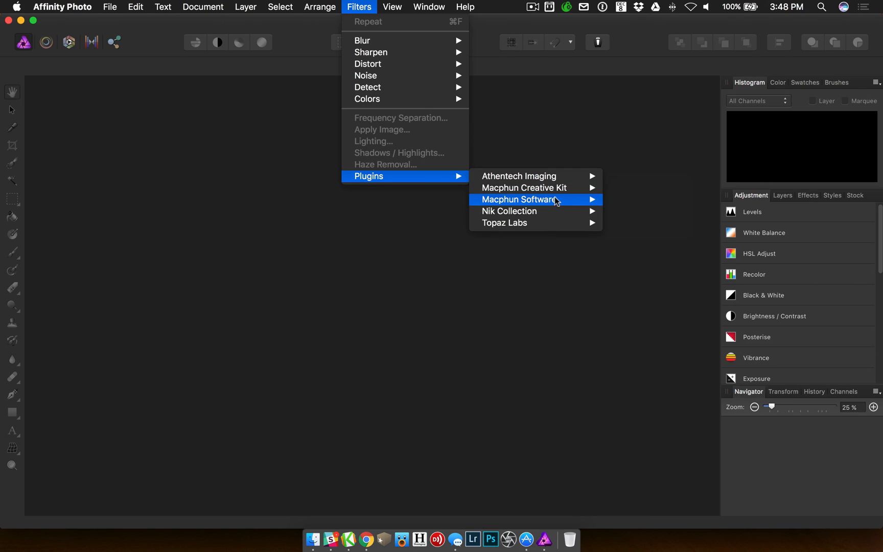
mouse_move(554, 200)
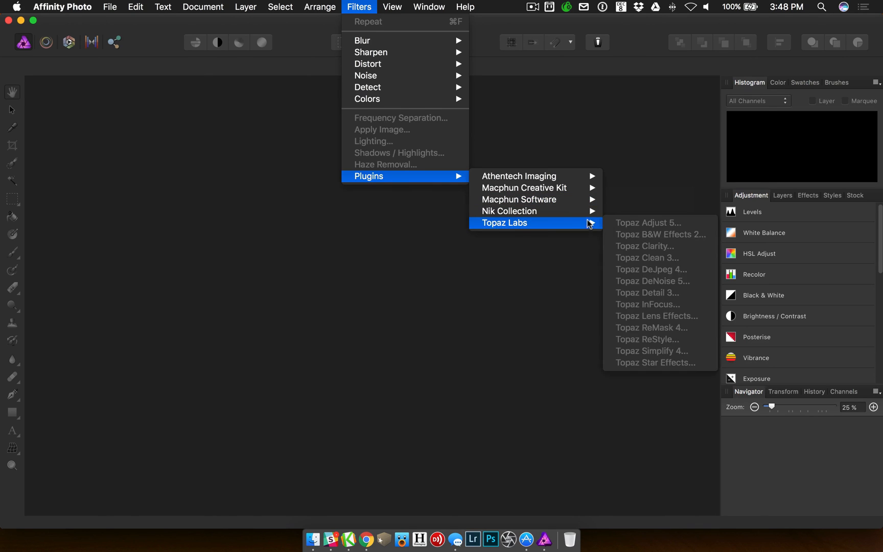
mouse_move(563, 225)
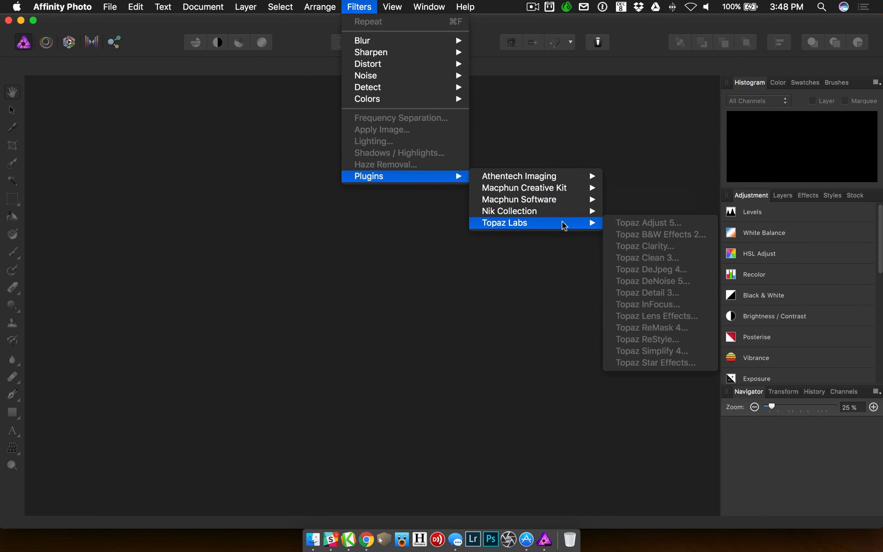
mouse_move(540, 290)
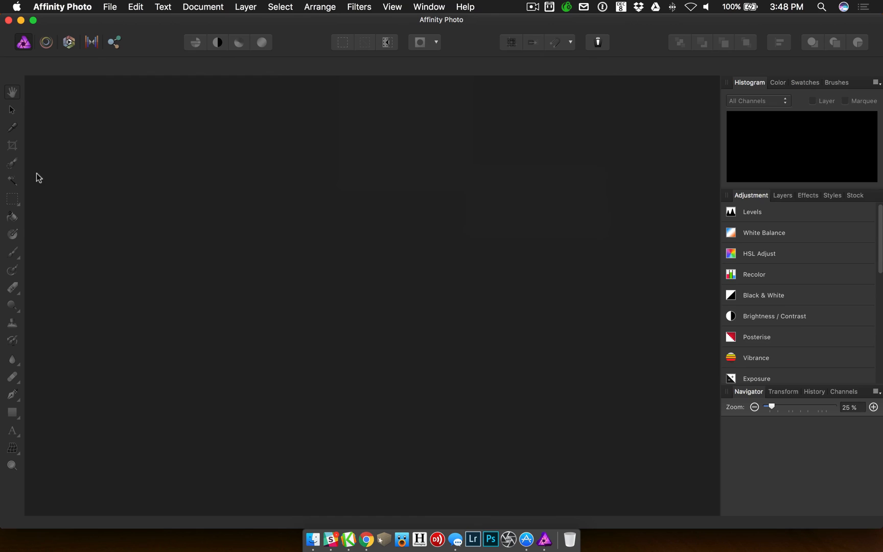
mouse_move(423, 177)
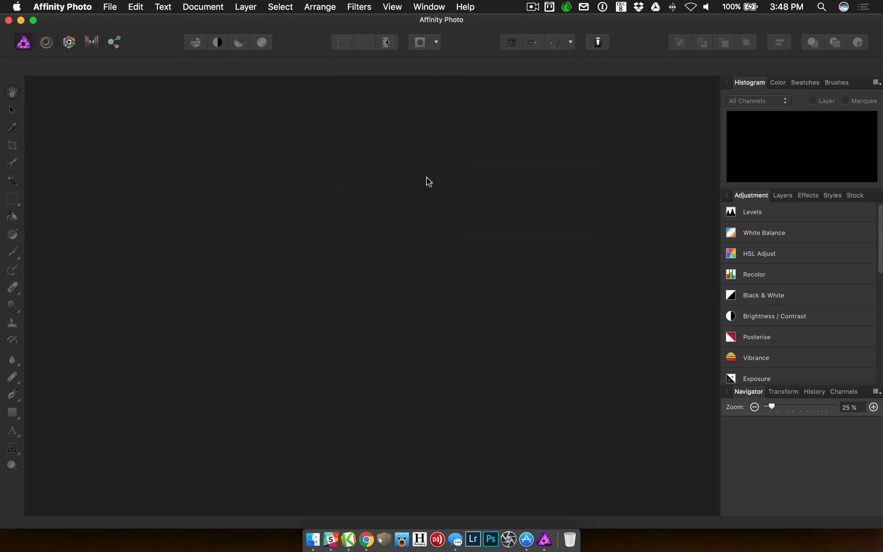